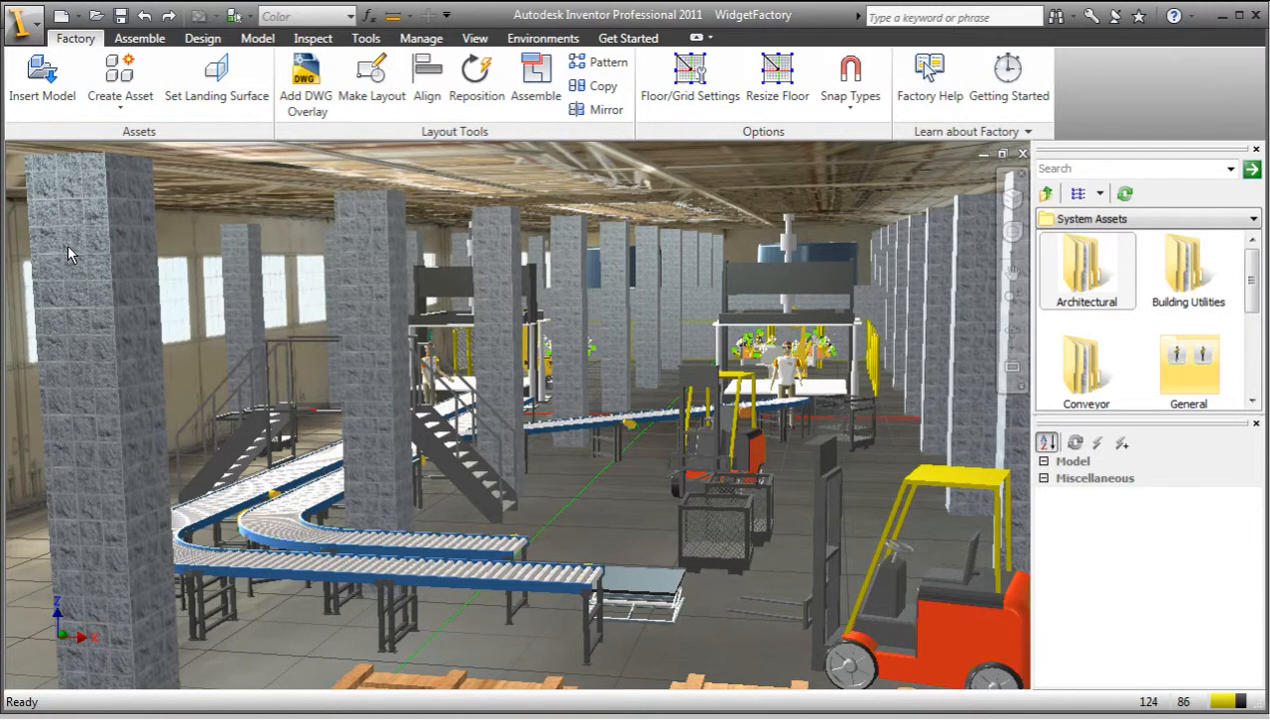
mouse_move(622, 511)
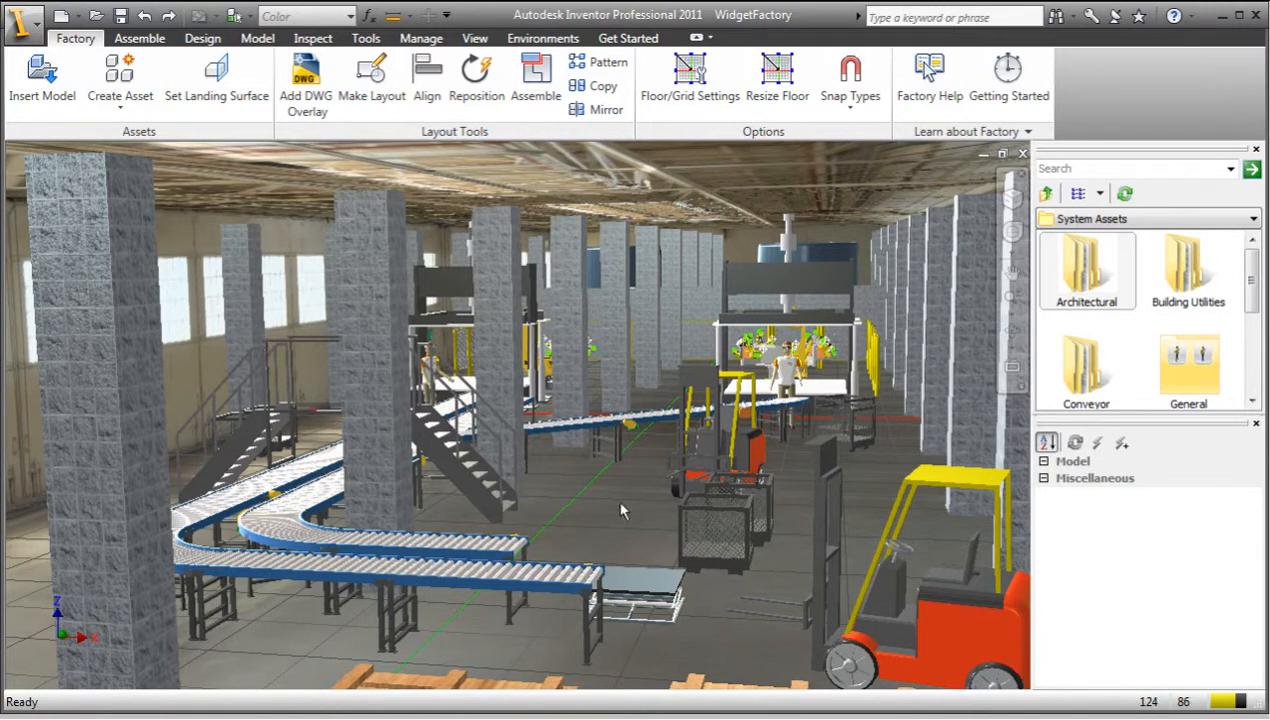
Step: Set the foreground forklift's ForkHeight to 45 in
click(875, 627)
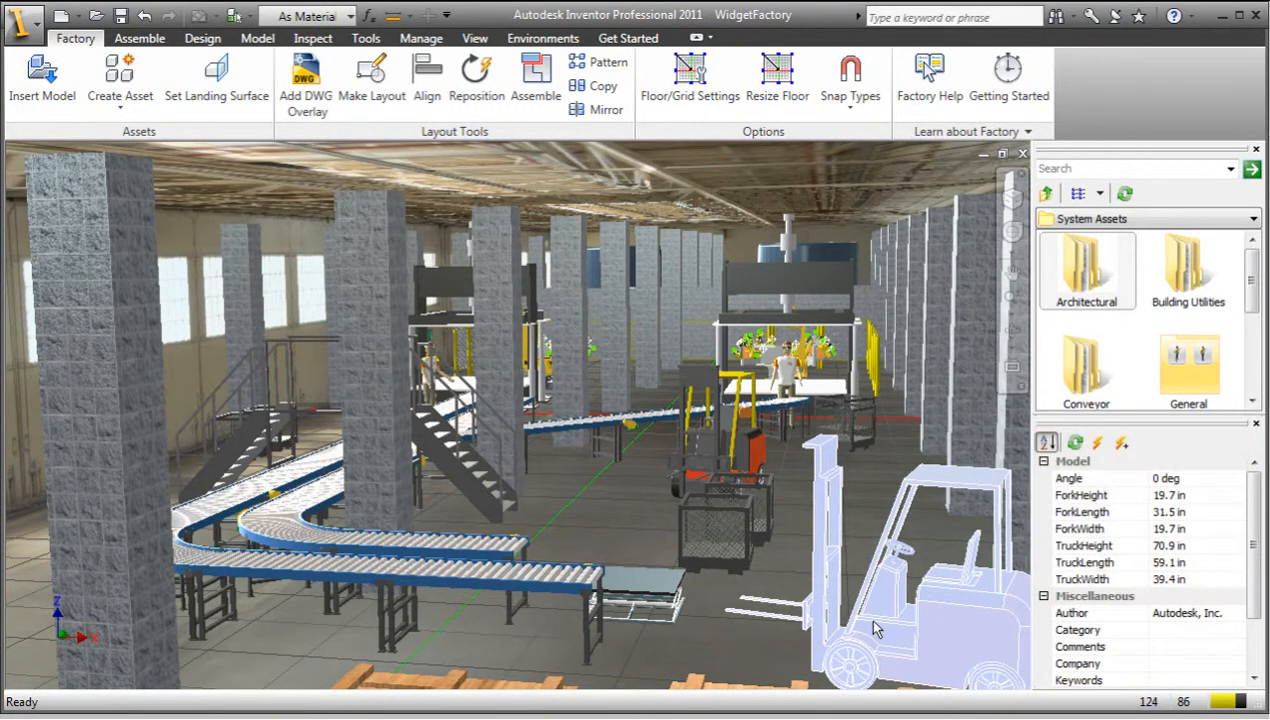
mouse_move(978, 588)
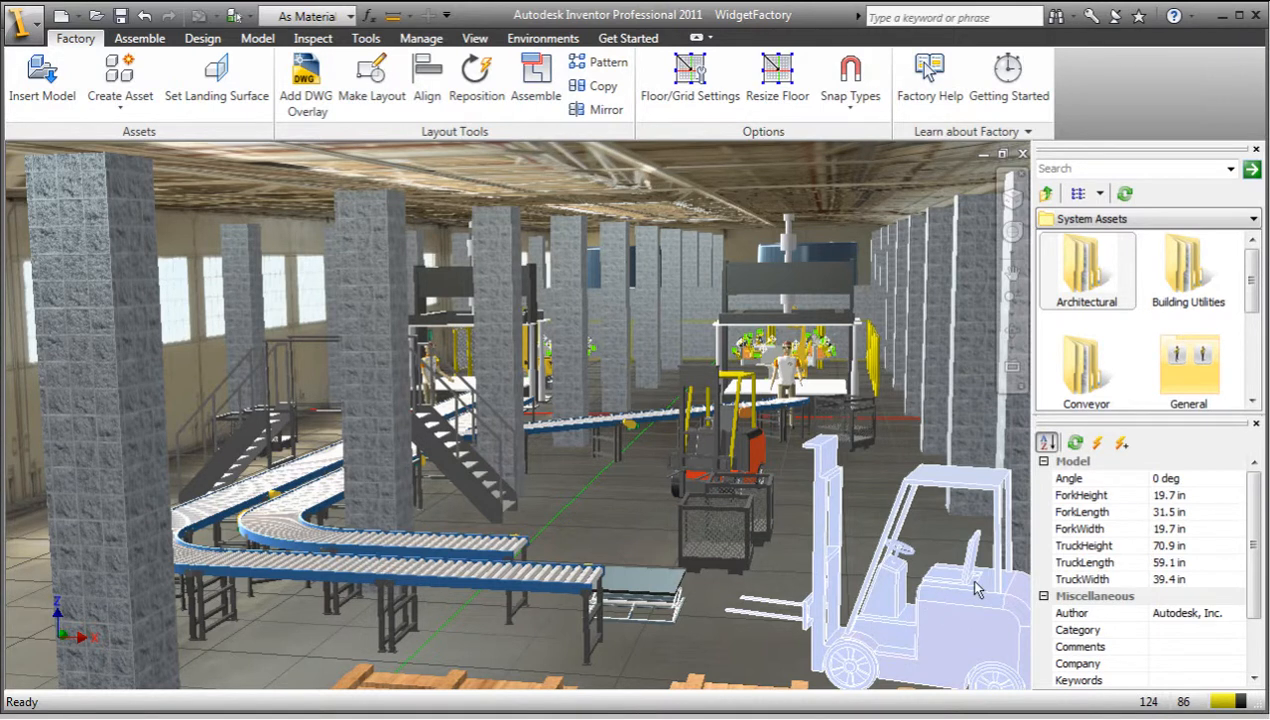
click(1082, 495)
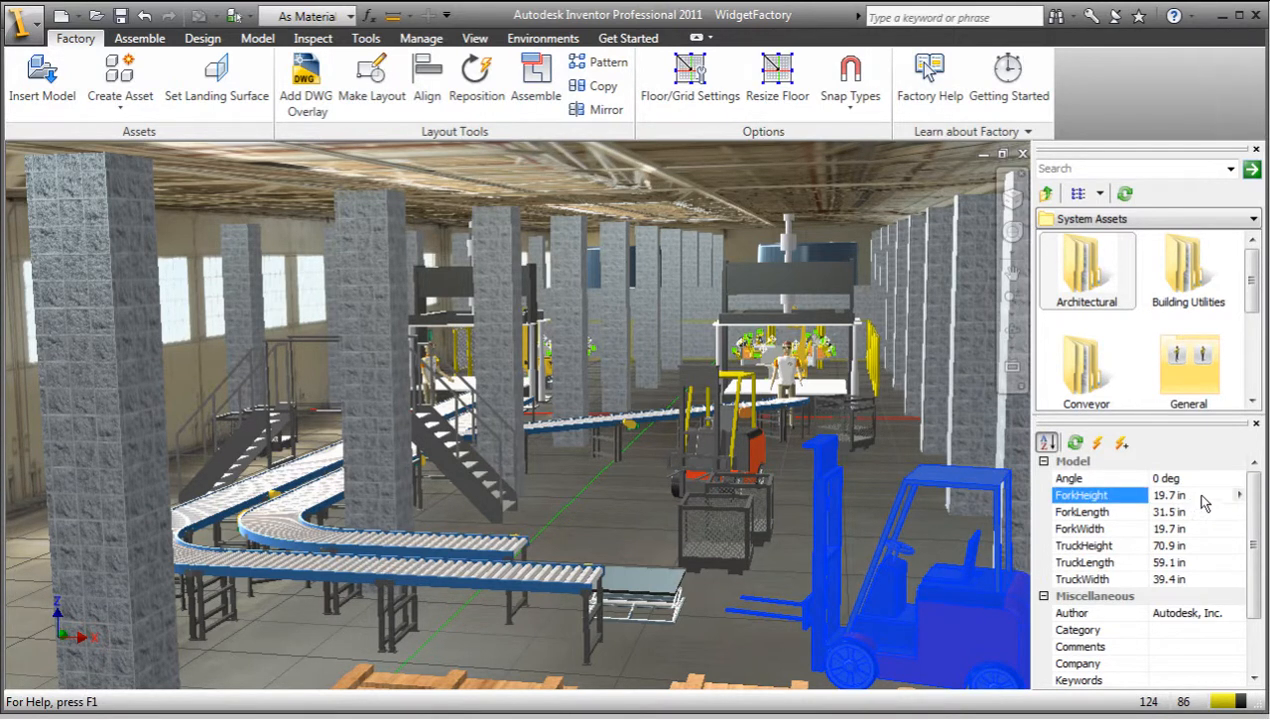
text(45)
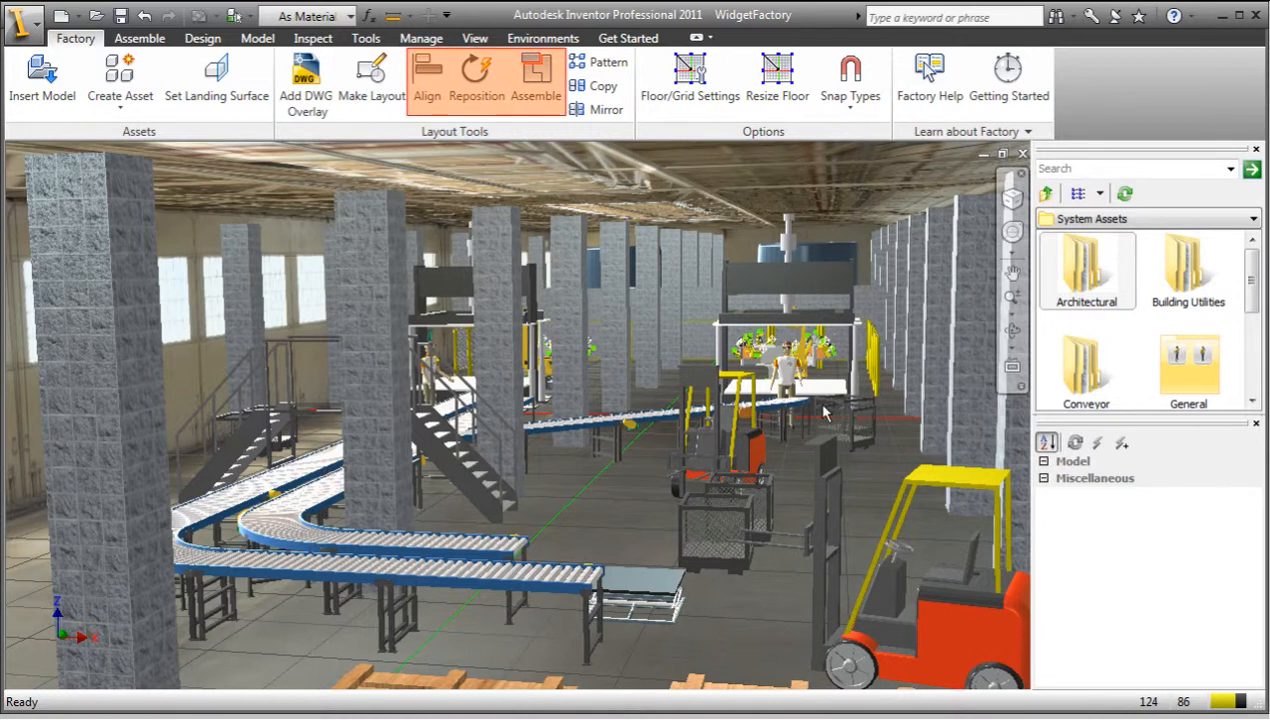
mouse_move(513, 125)
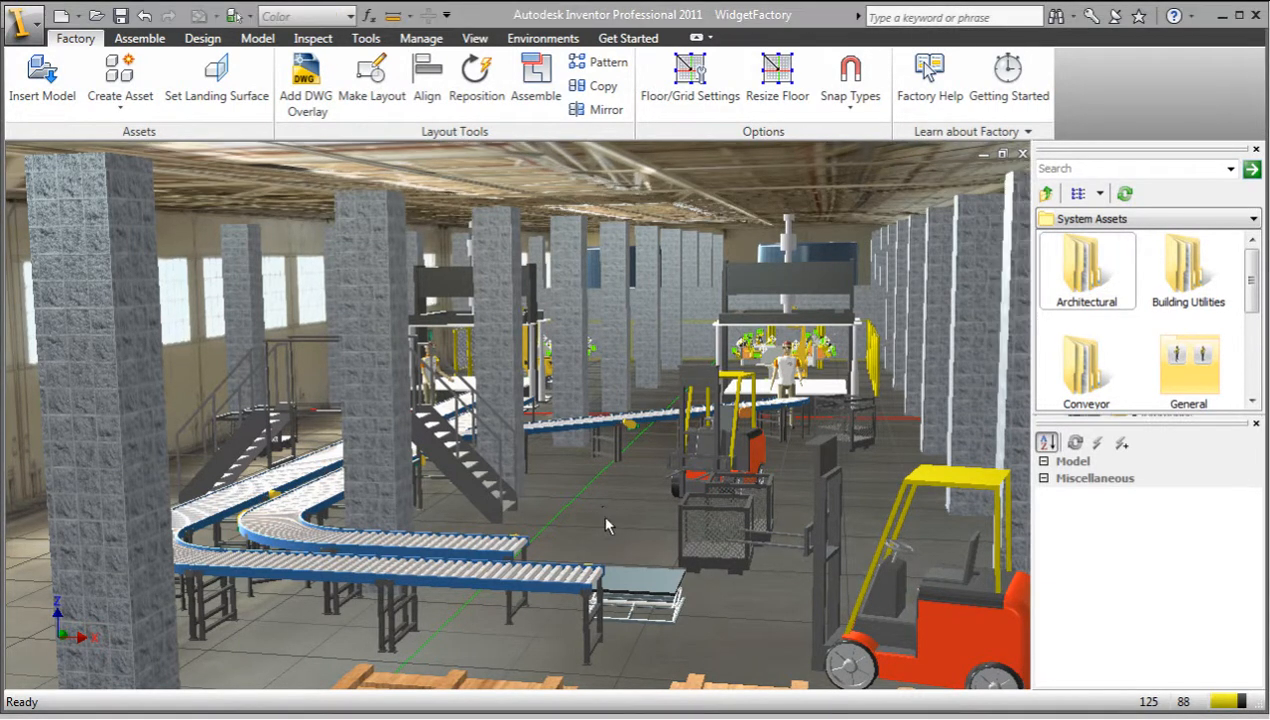
Step: Select a wire crate beside the forklift to check its 32.1-inch size
click(710, 530)
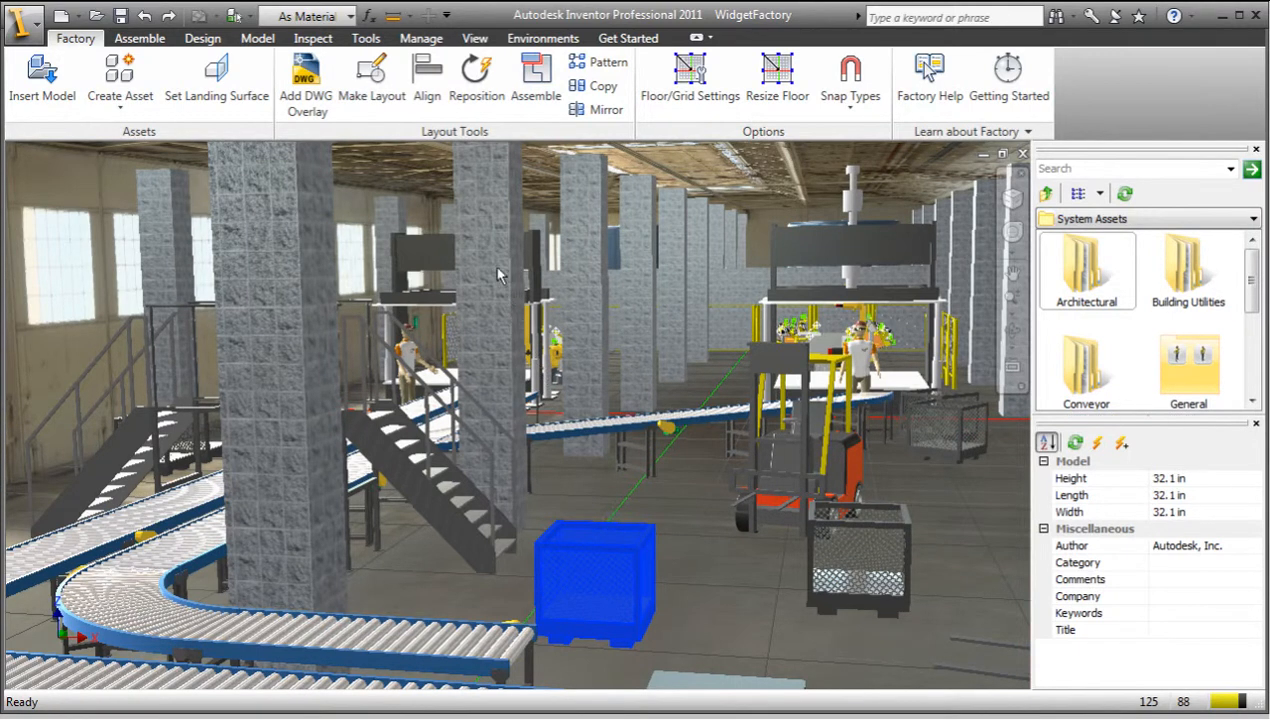
click(427, 80)
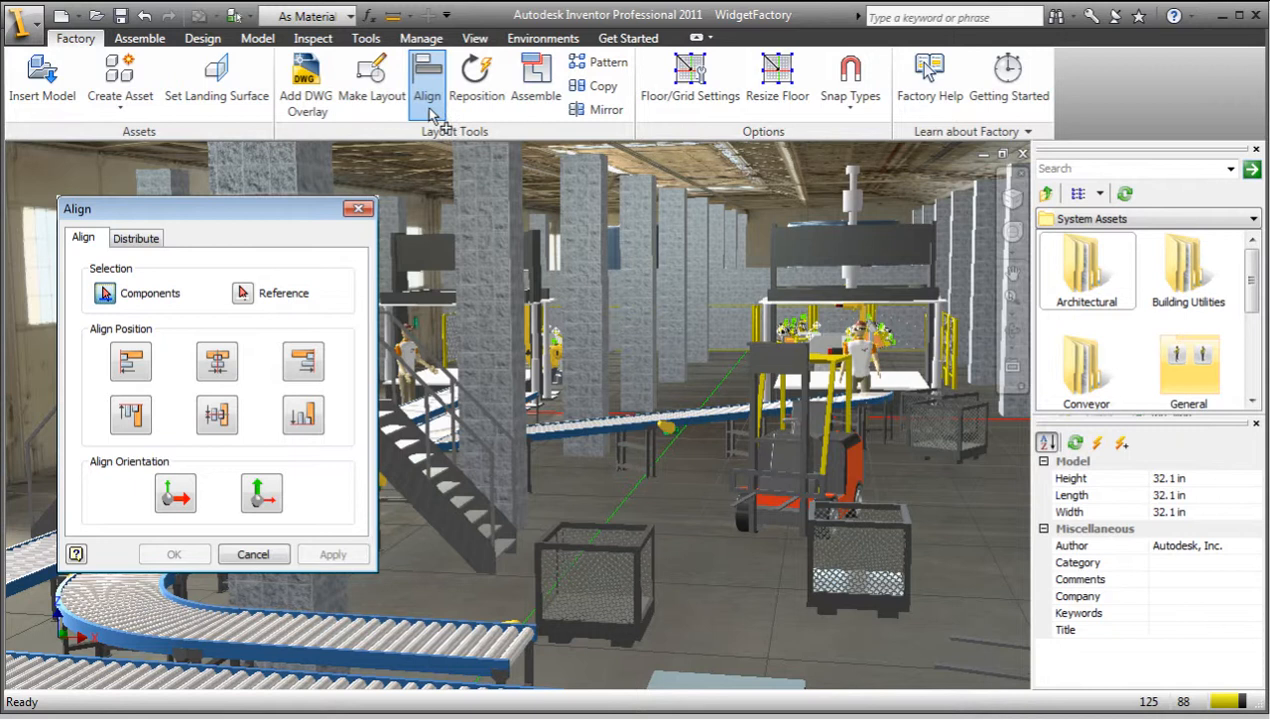
Step: Align the right wire crate to the left crate as reference
click(865, 560)
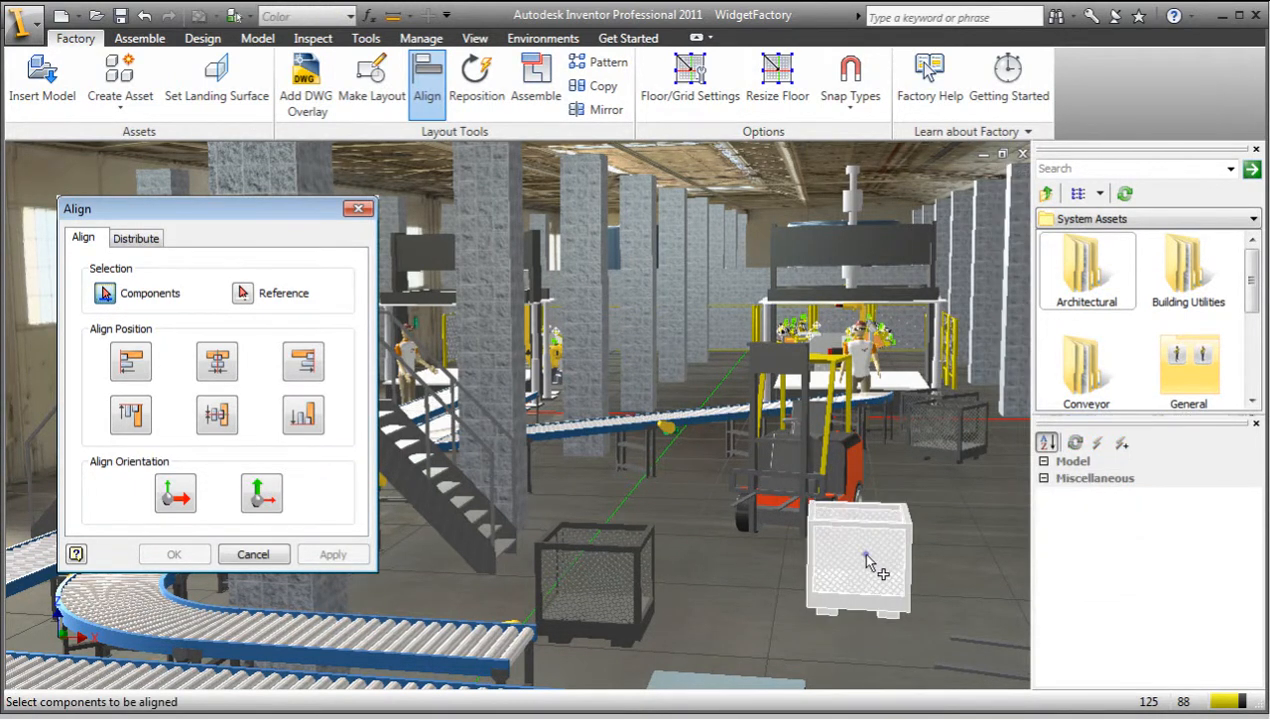
click(858, 558)
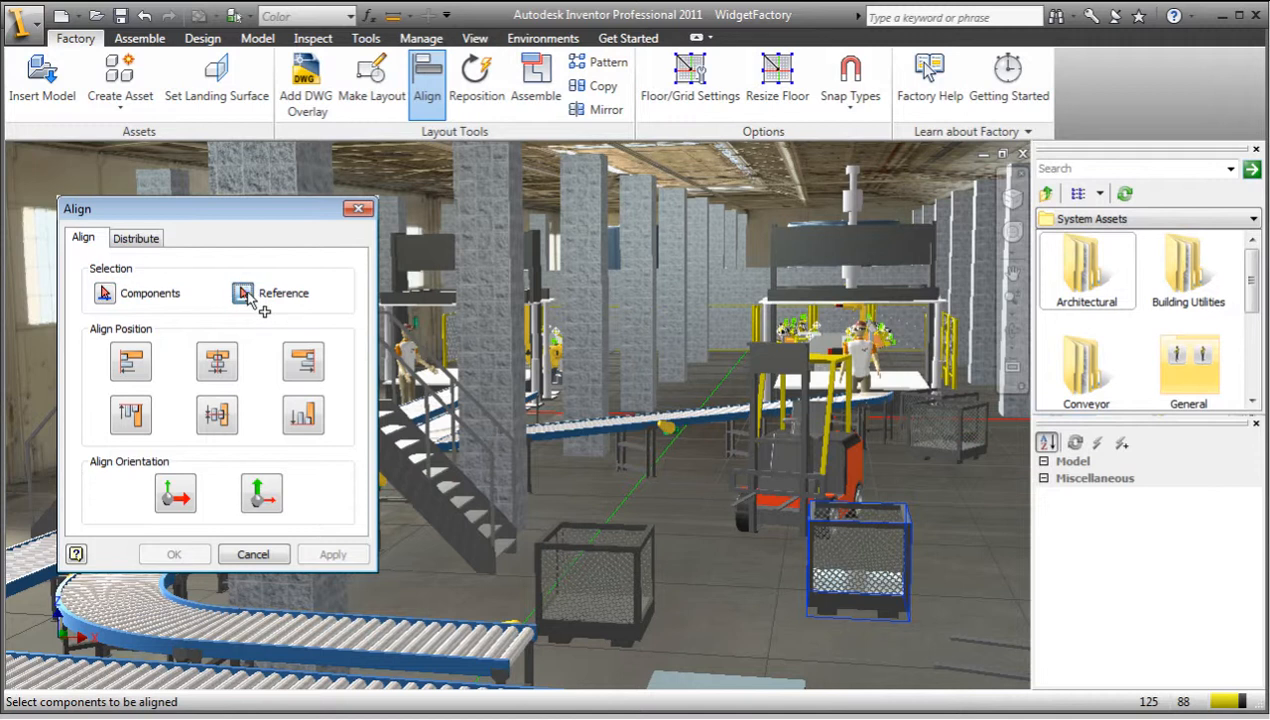
mouse_move(280, 323)
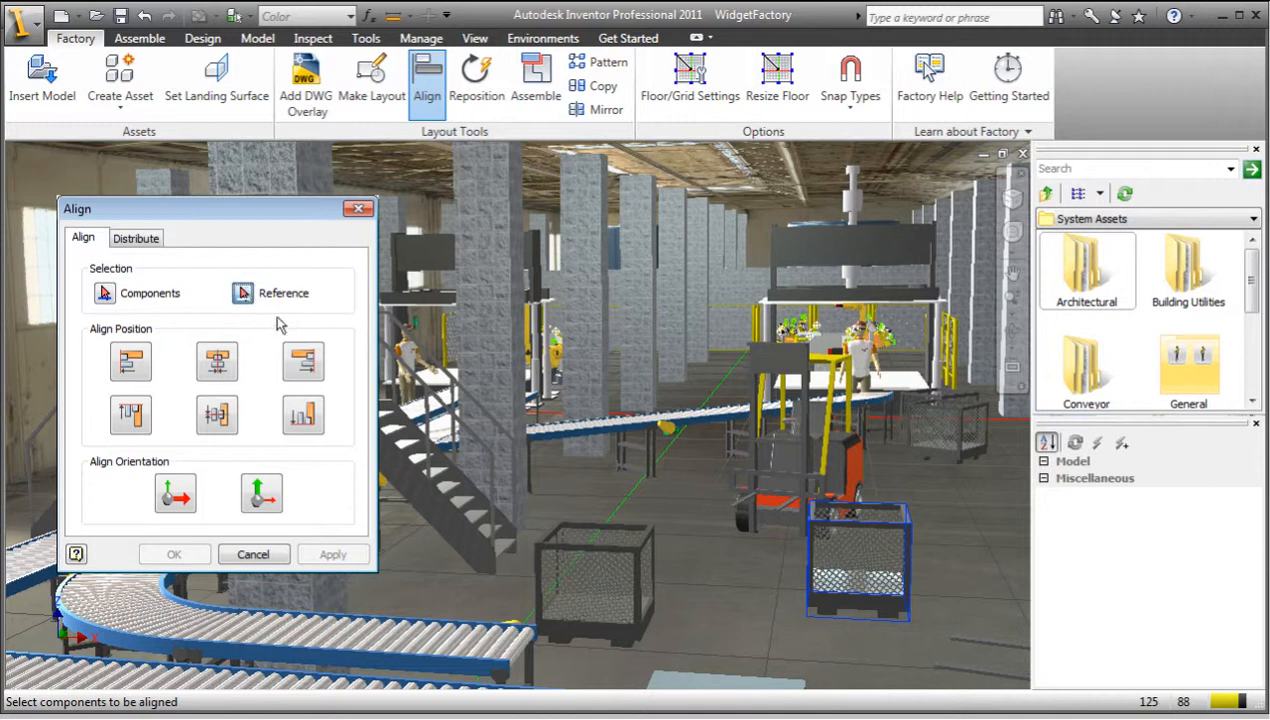
click(594, 580)
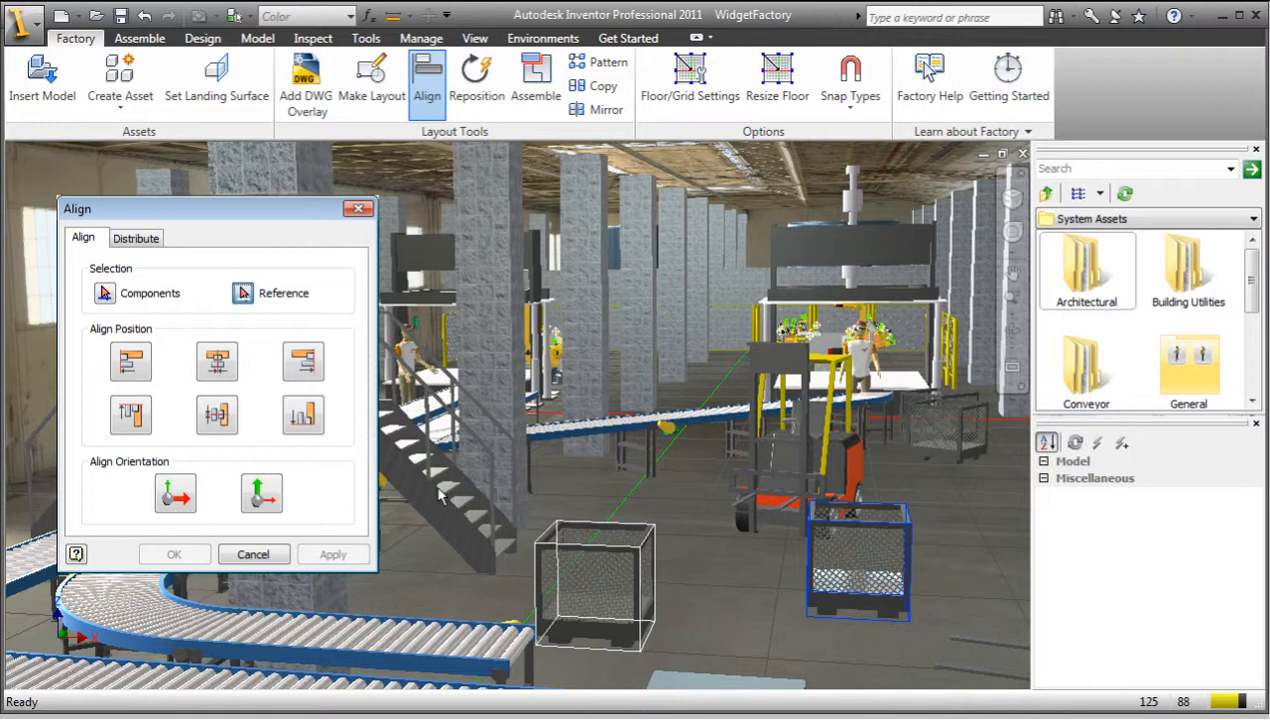
click(303, 415)
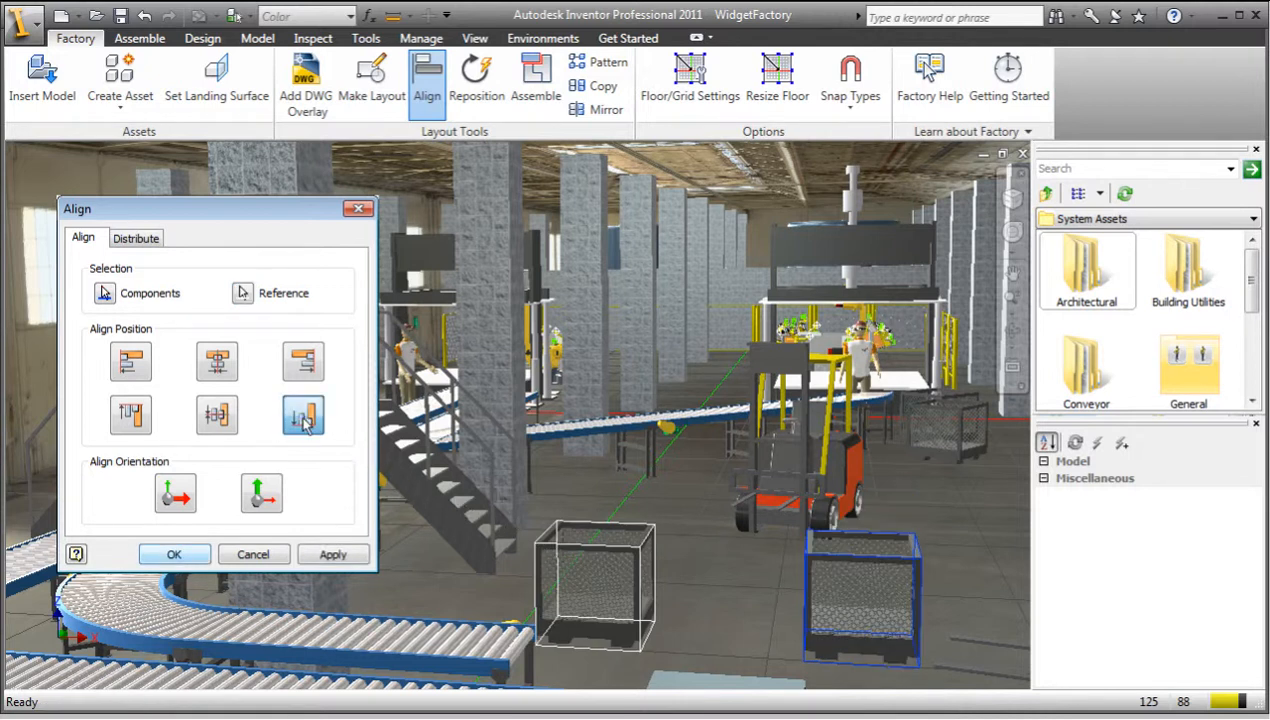
click(174, 554)
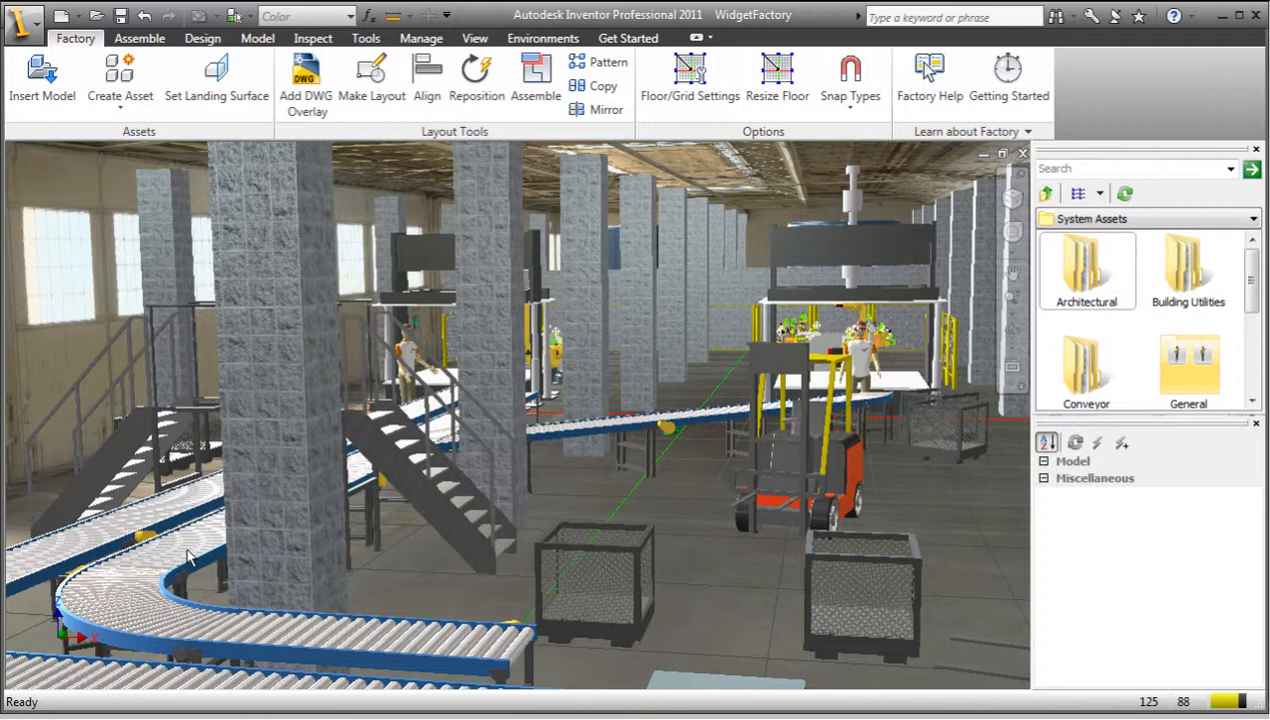
mouse_move(450, 143)
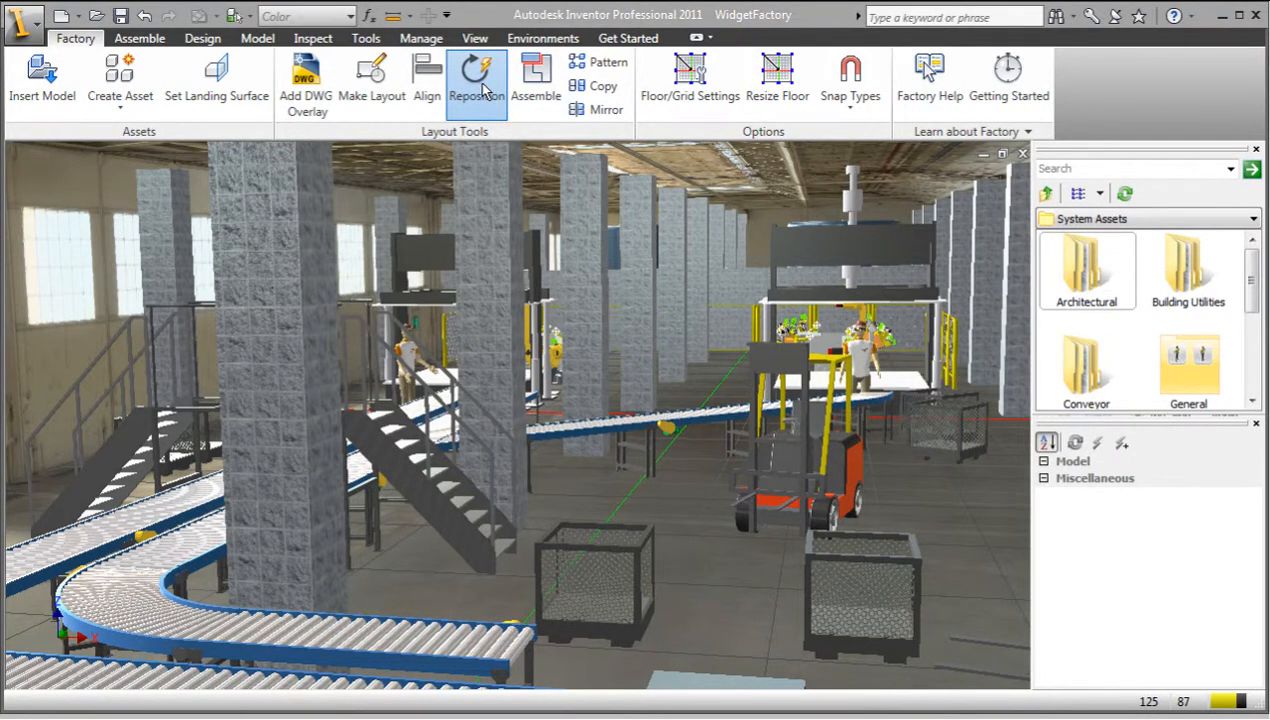
Step: Reposition the left wire crate, rotating it about its vertical axis
click(477, 80)
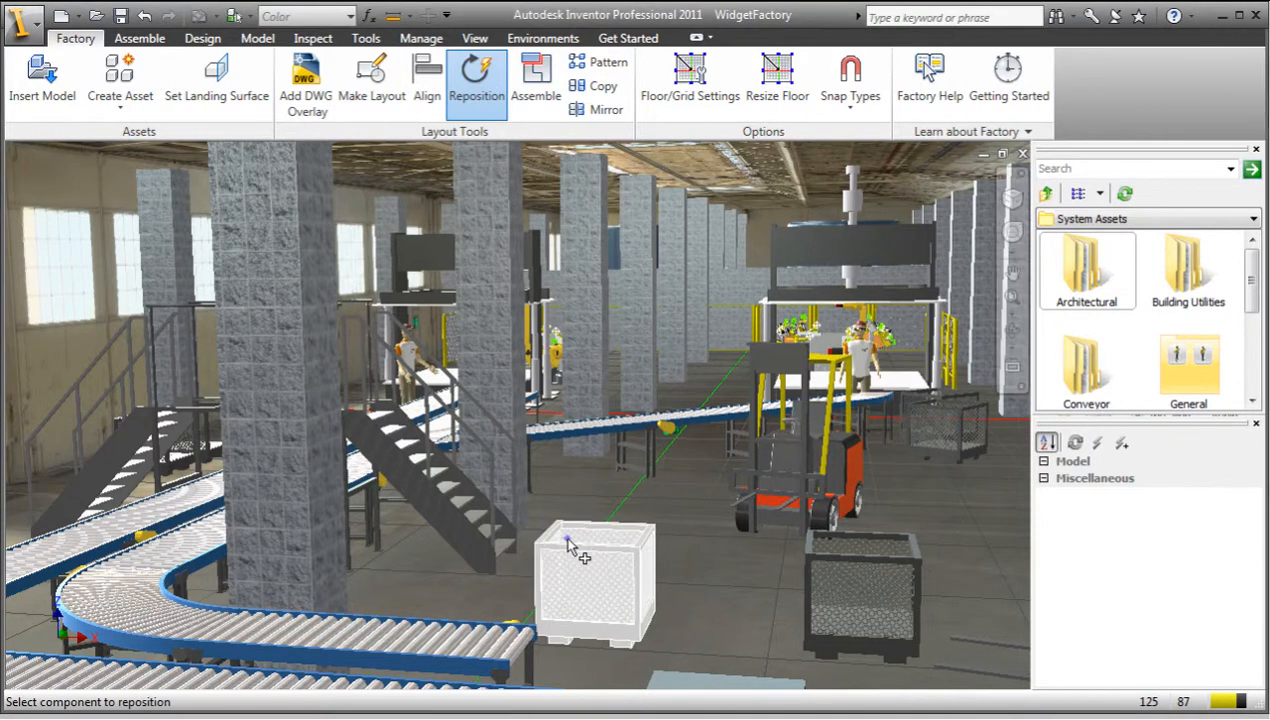
click(594, 585)
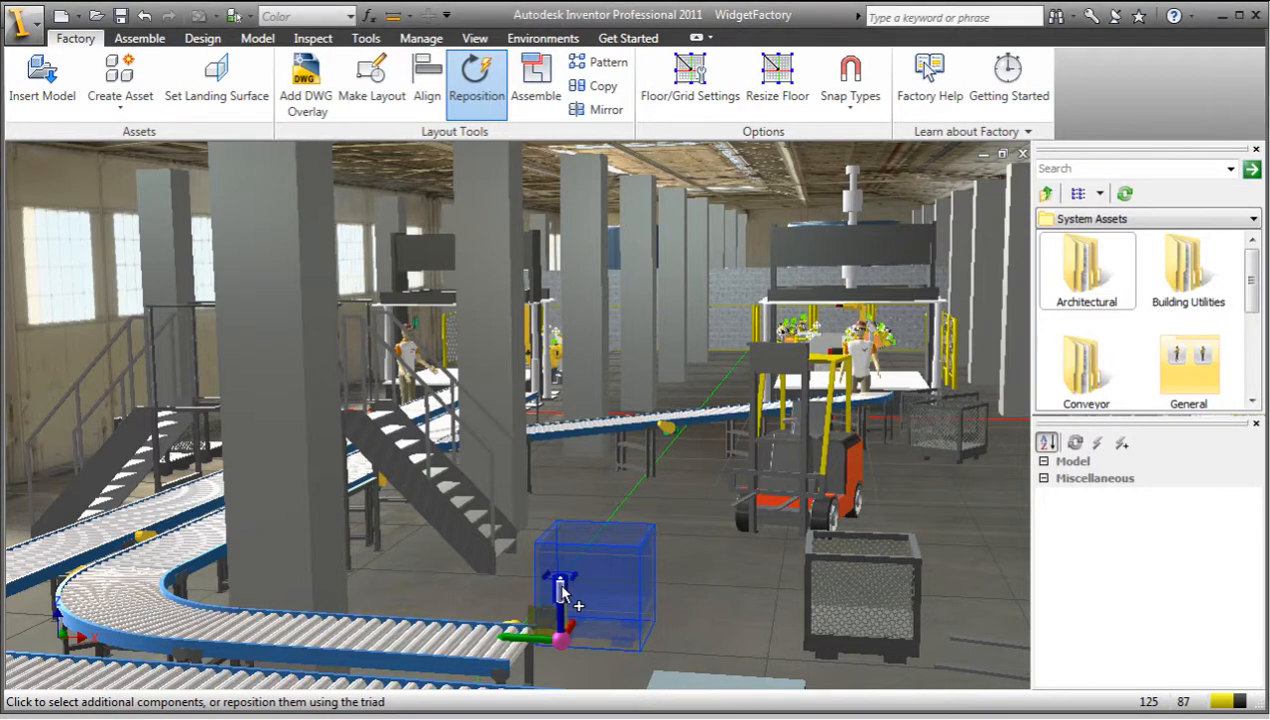
drag(570, 590, 600, 575)
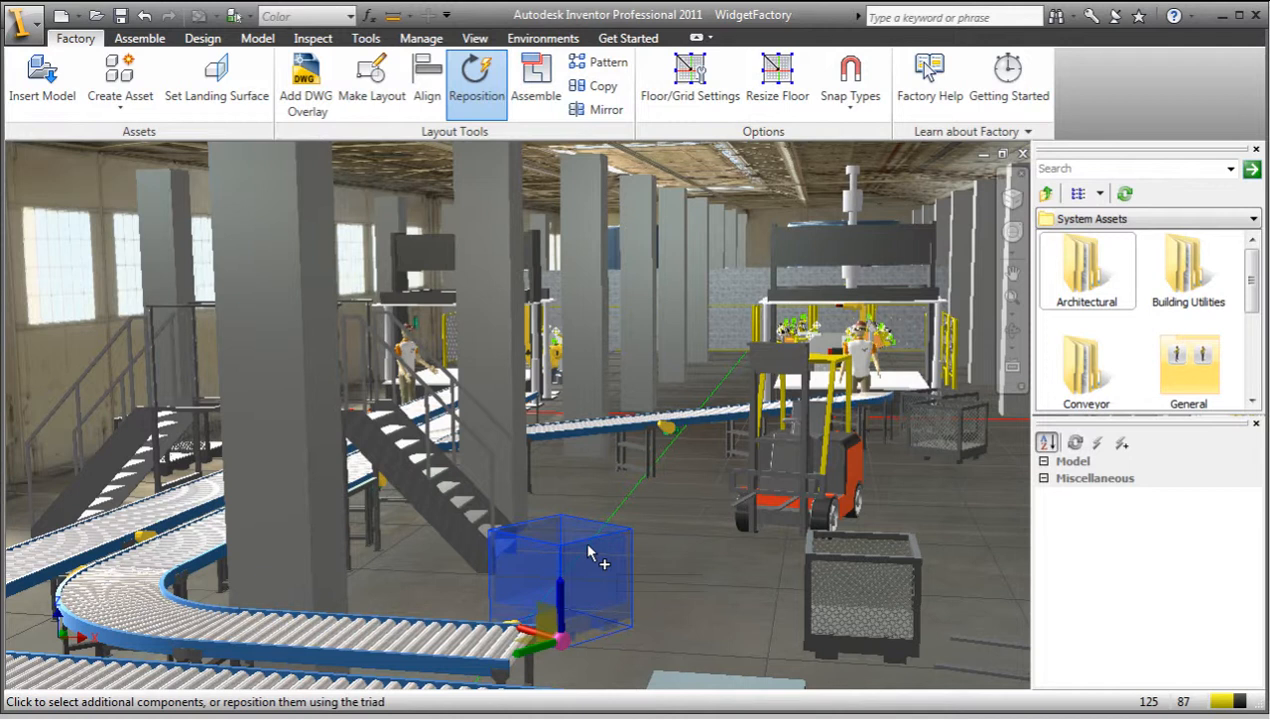
mouse_move(568, 595)
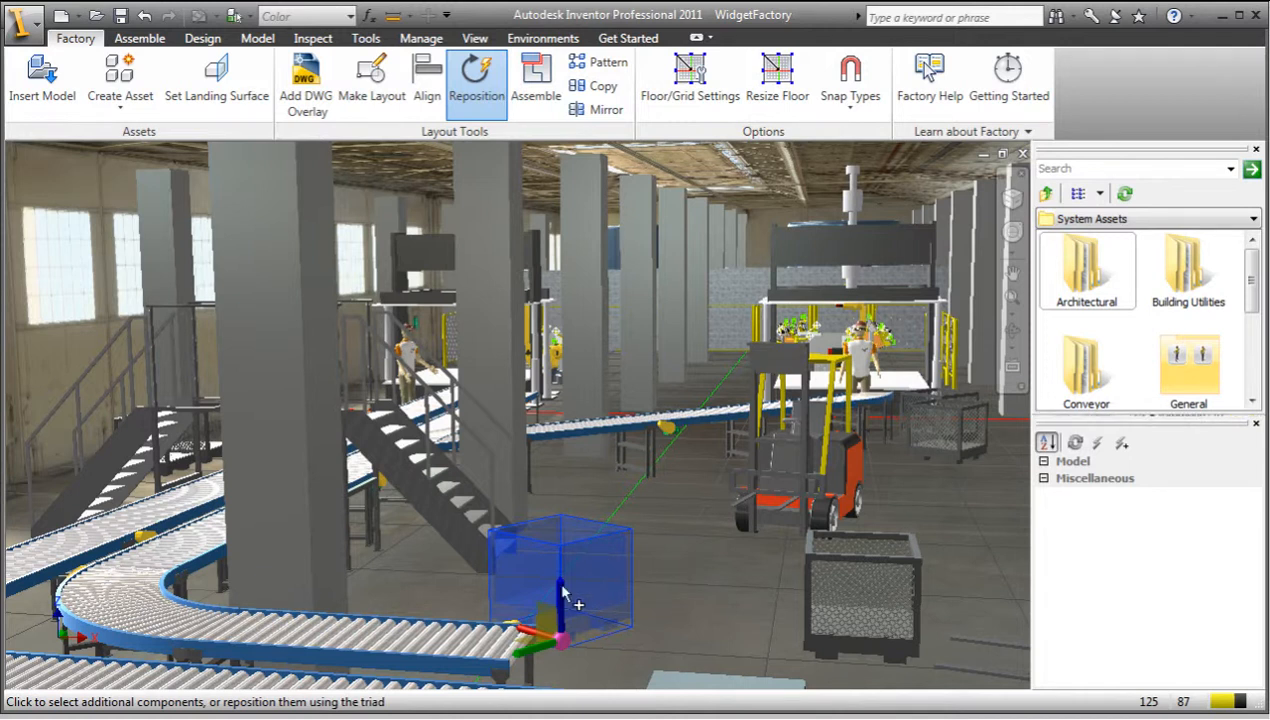
right_click(567, 595)
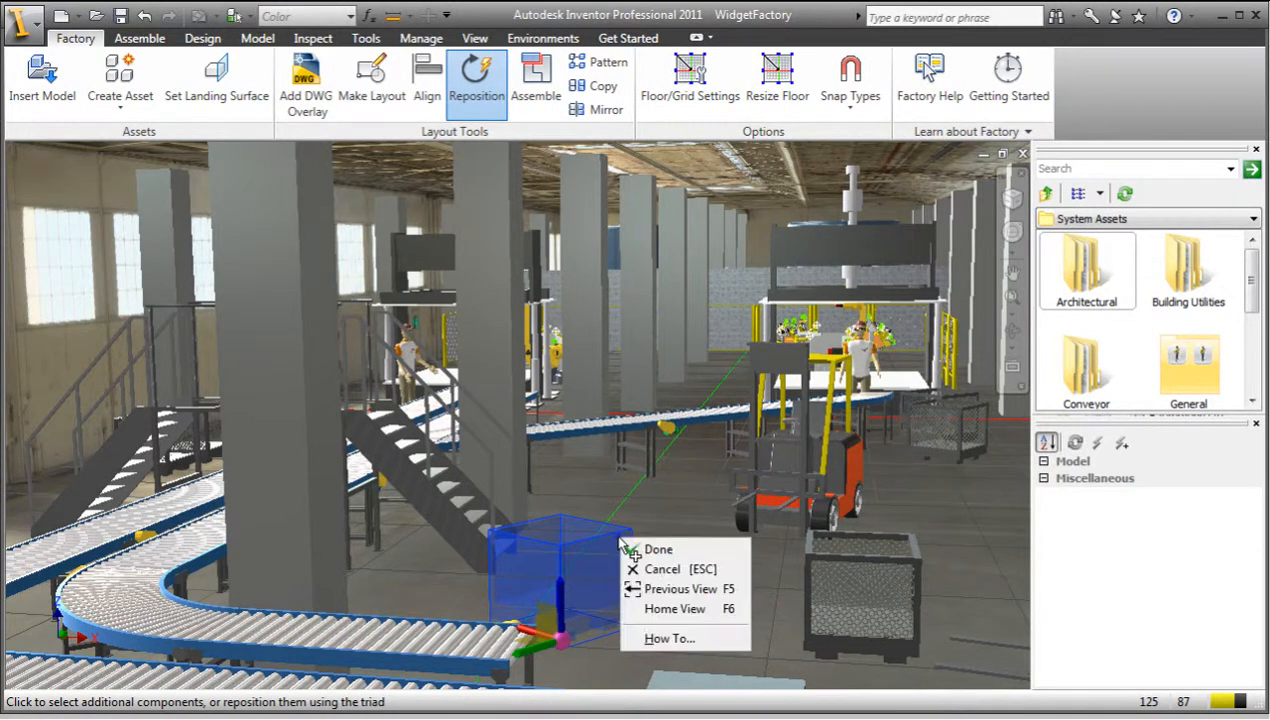
click(658, 549)
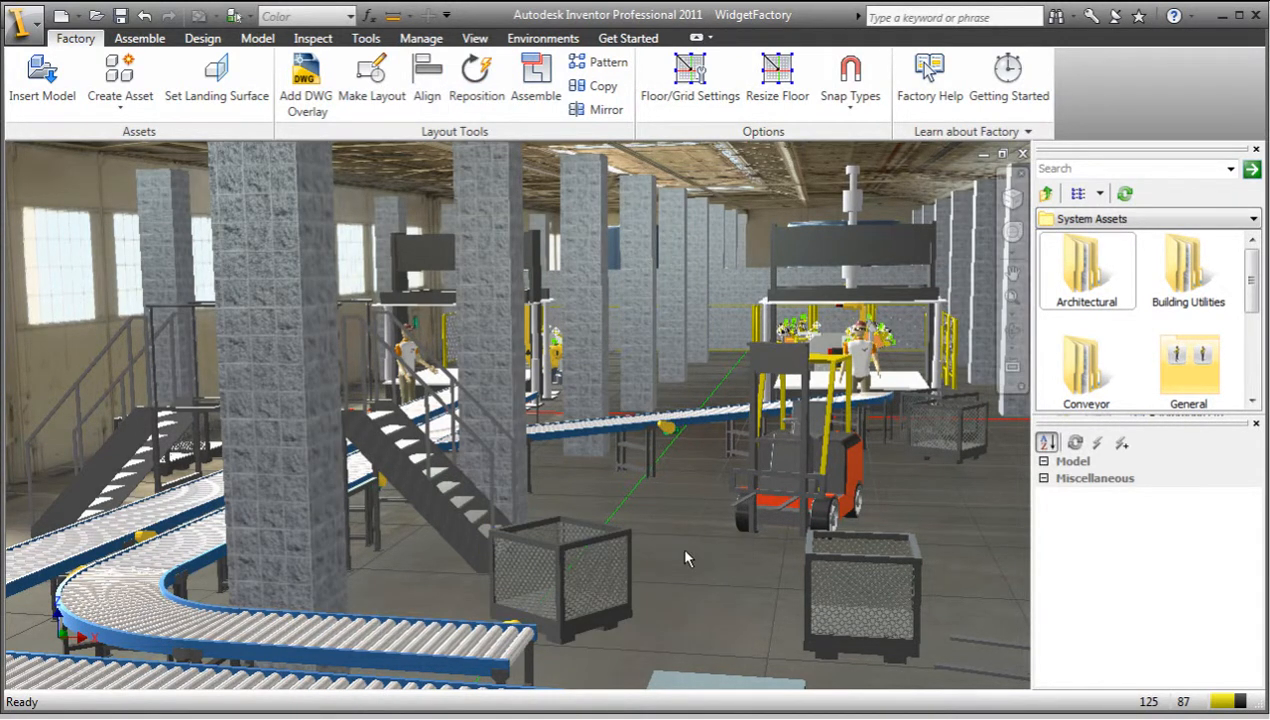
Step: Clear the crate selection and move on to another factory area
click(536, 78)
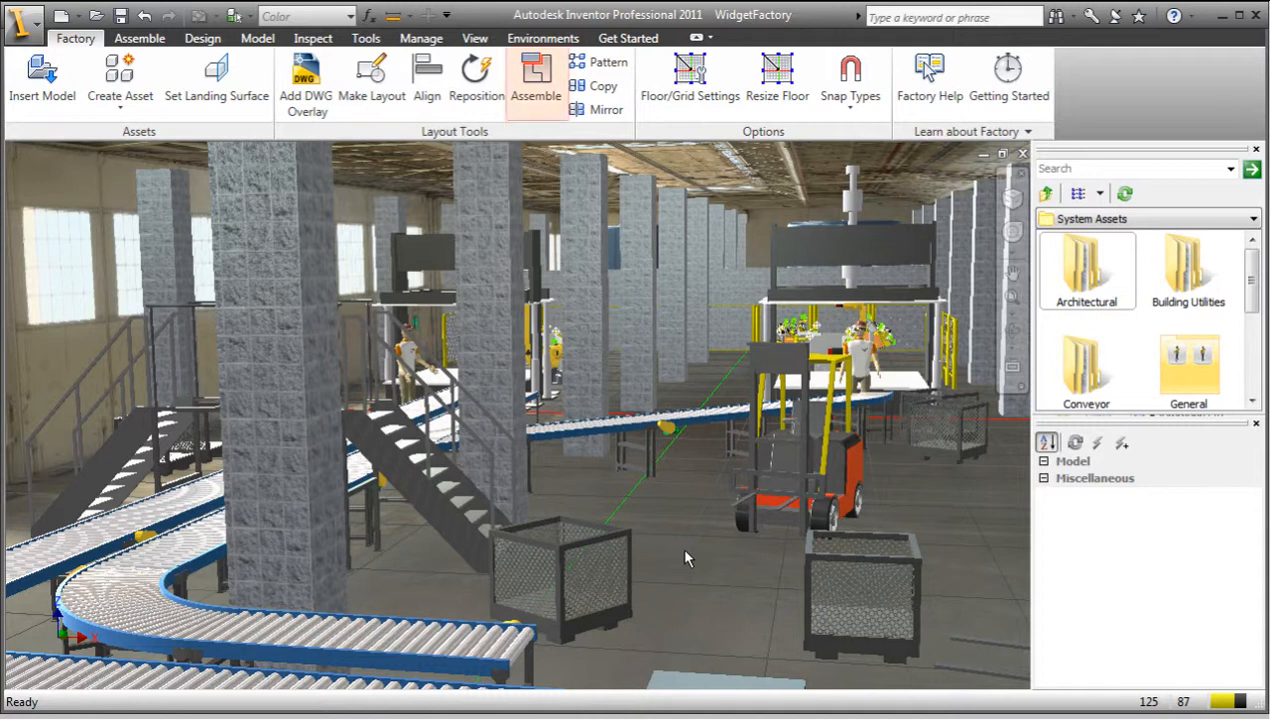
click(535, 80)
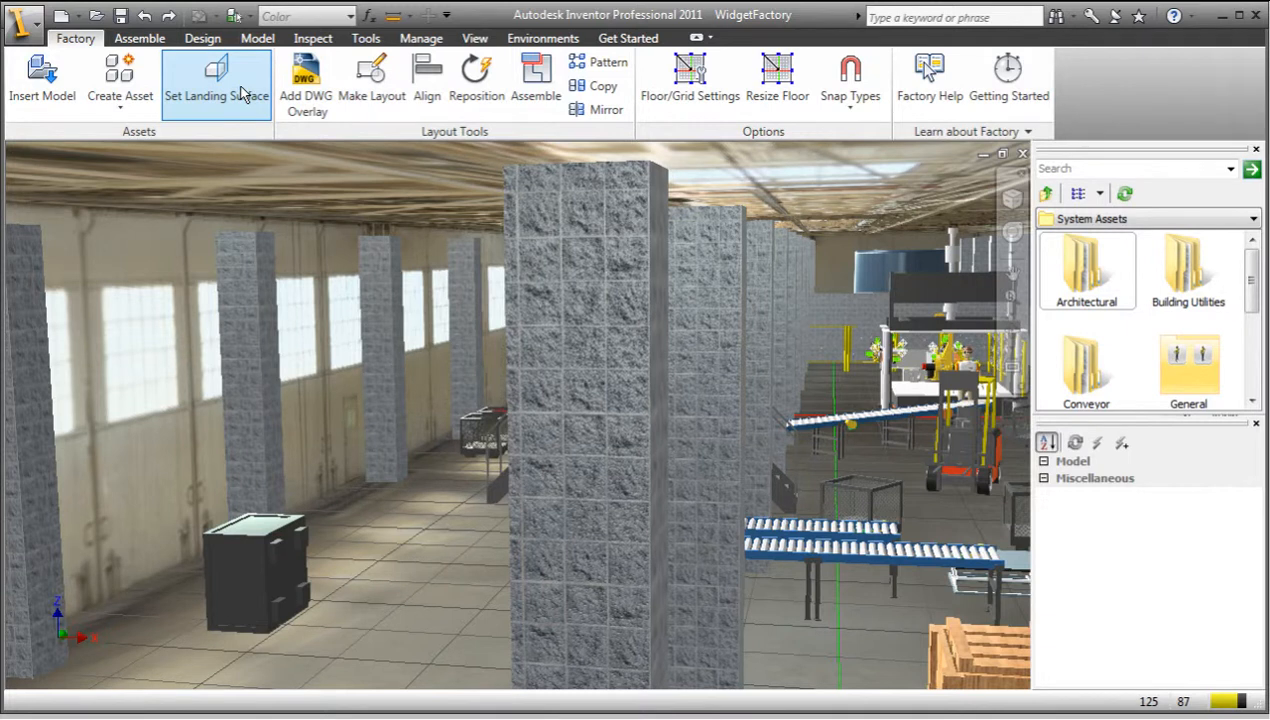
mouse_move(262, 335)
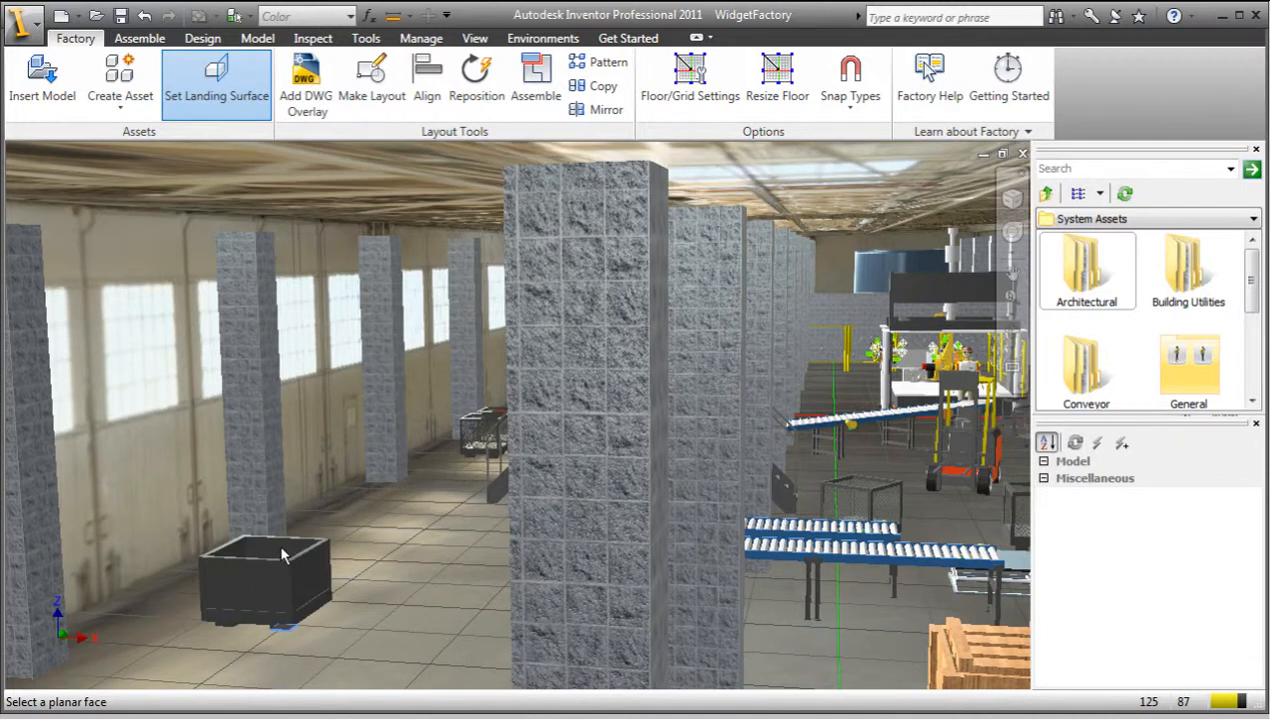
Step: Finish setting the black bin's new landing surface with Done
right_click(285, 555)
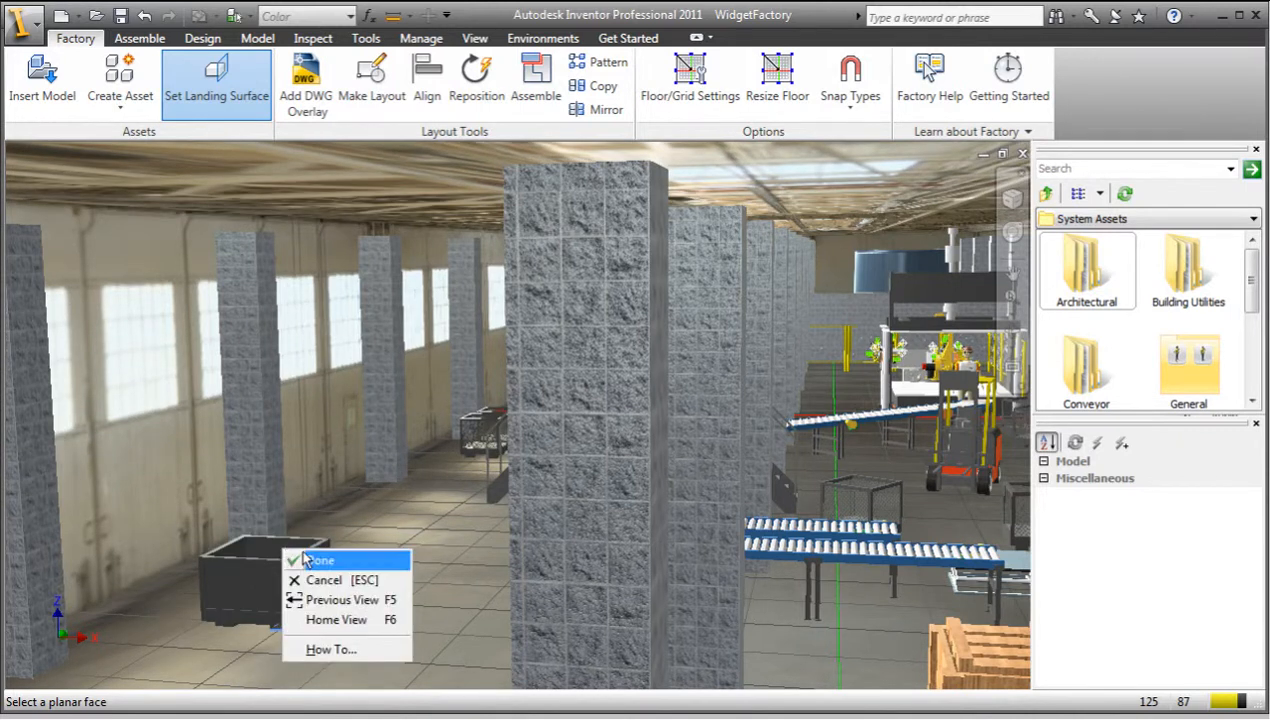
click(318, 560)
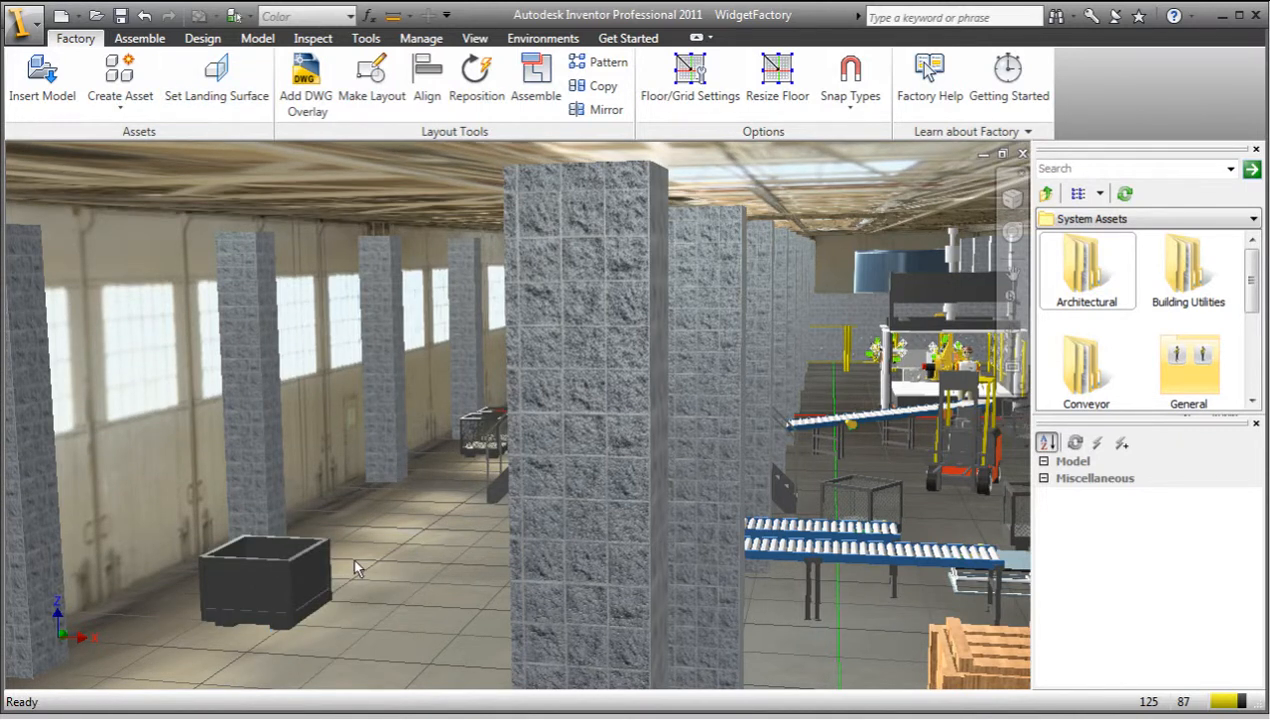